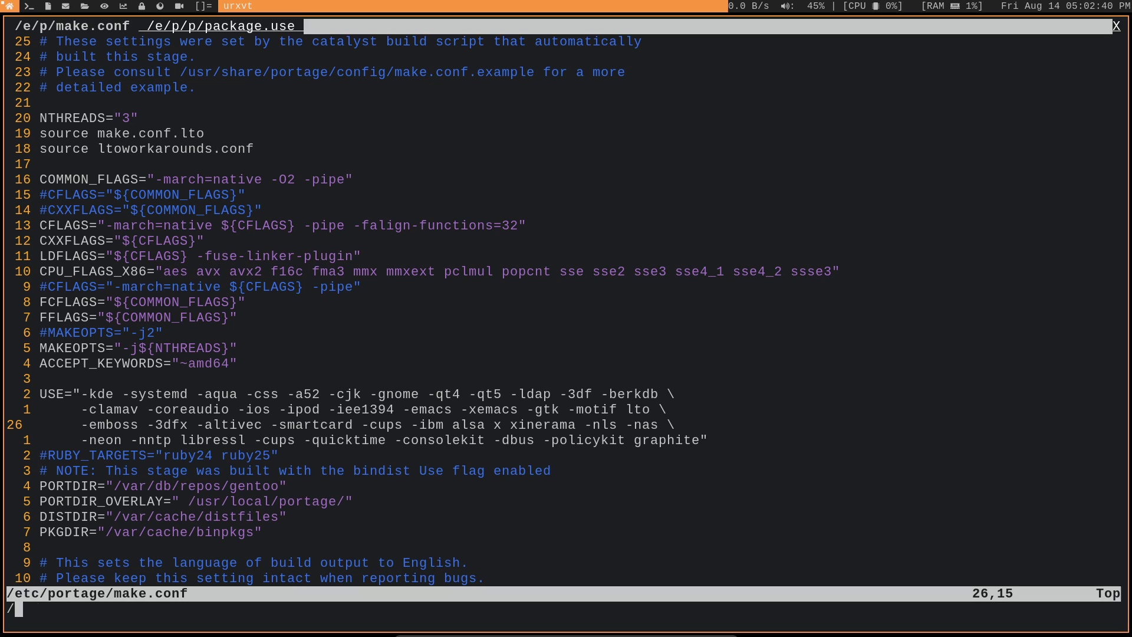
text(s)
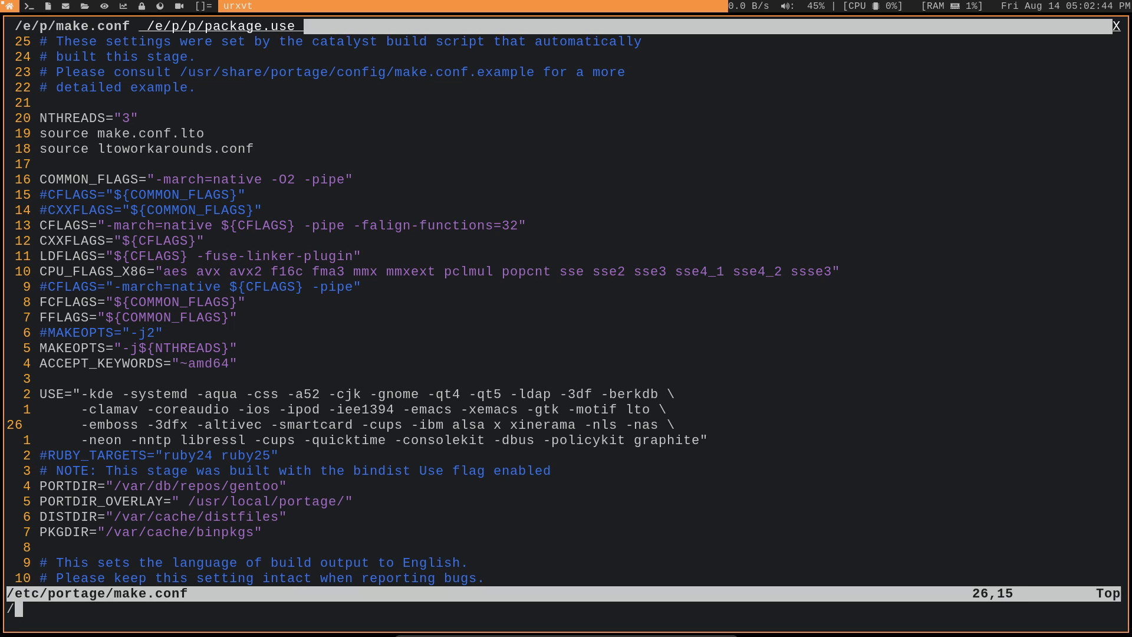
text(alsa)
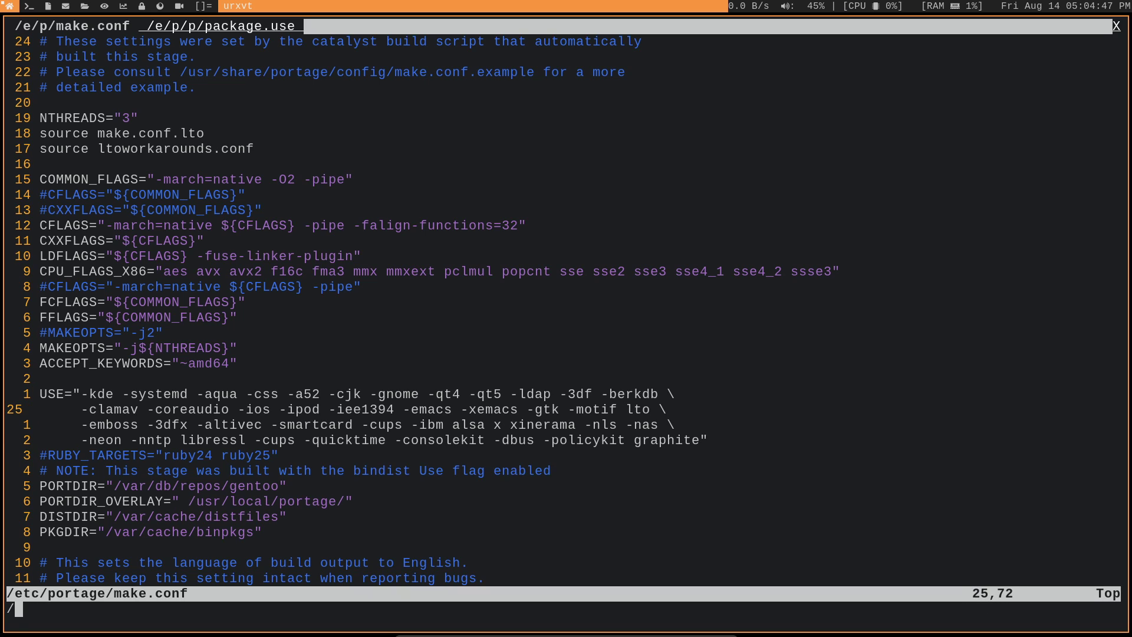
text(graphi)
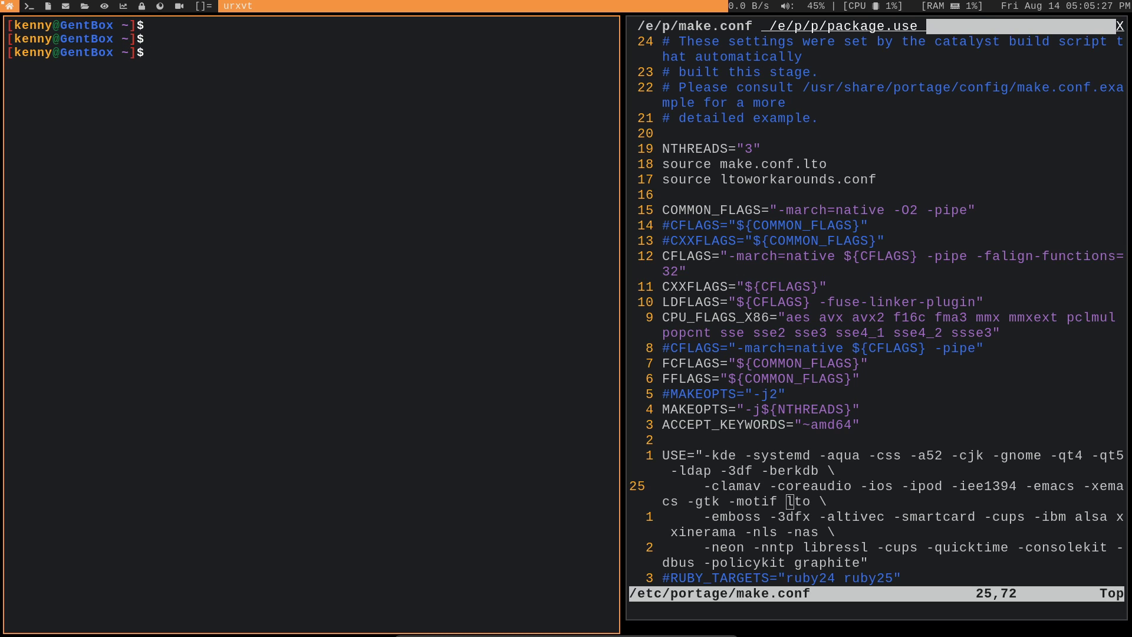
text(eselect profile)
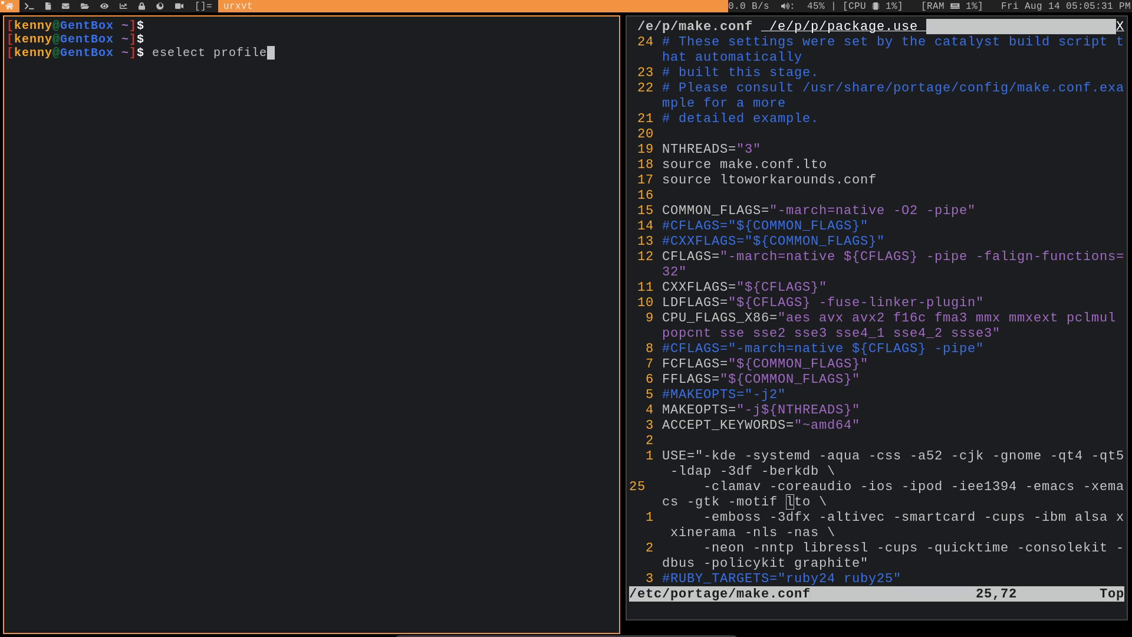
text(show)
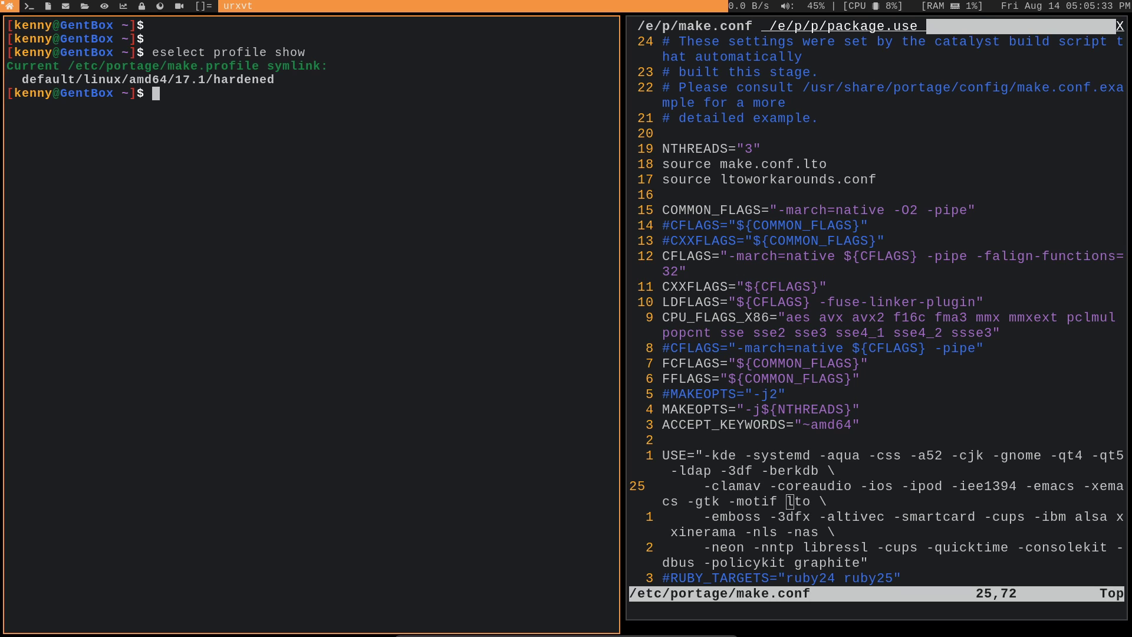